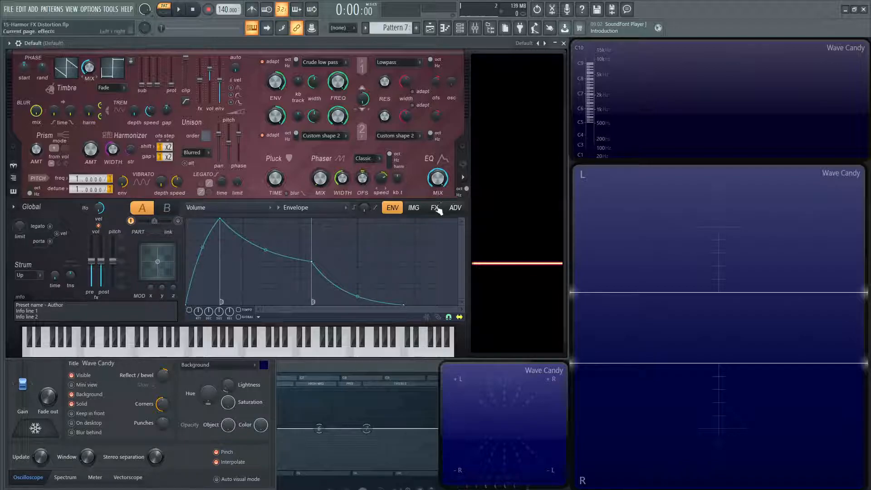
- Show Harmor's FX page with its distortion, chorus, delay, reverb and compression units
click(434, 207)
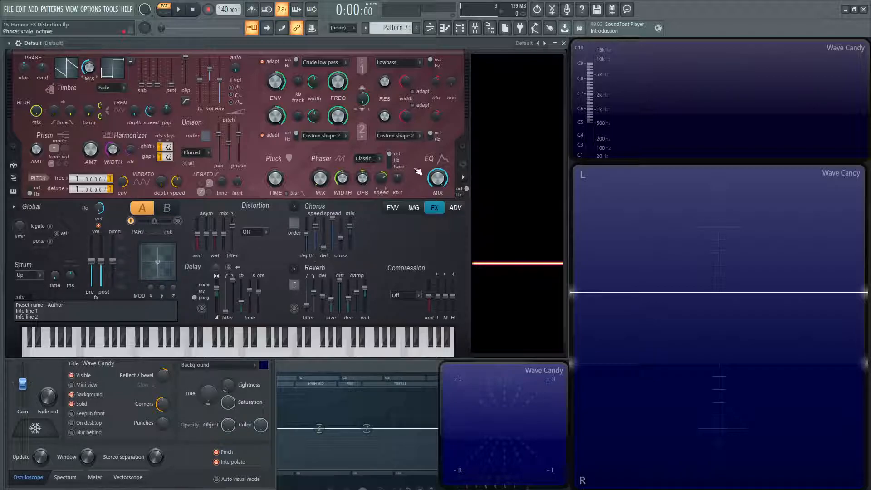
- On Harmor's ADV page, move reverb earlier in the FX order list, checking against the FX page
click(454, 207)
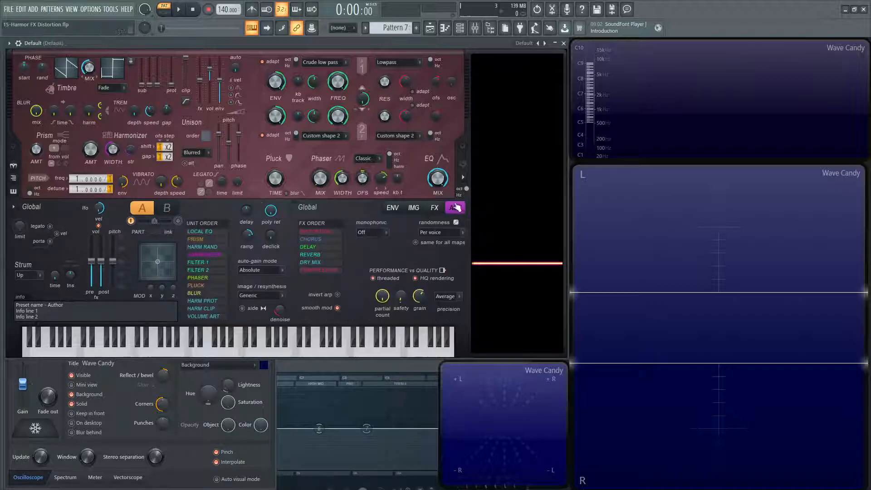
drag(342, 180, 342, 178)
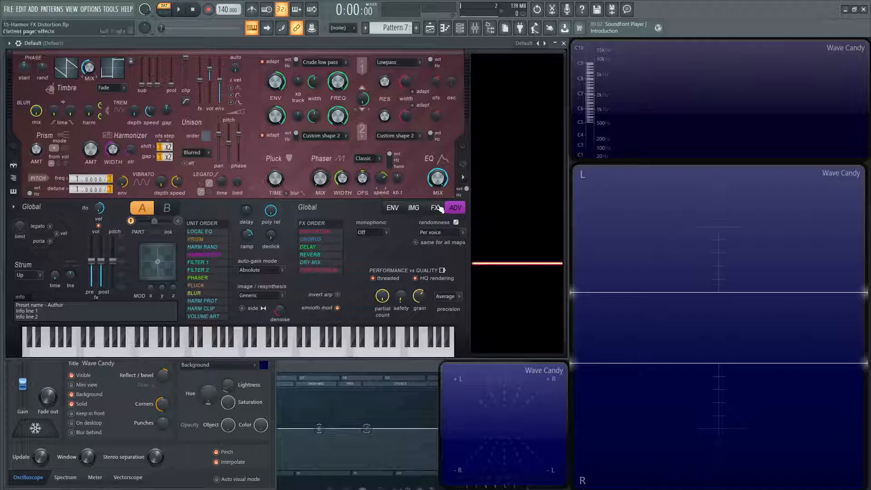
click(434, 207)
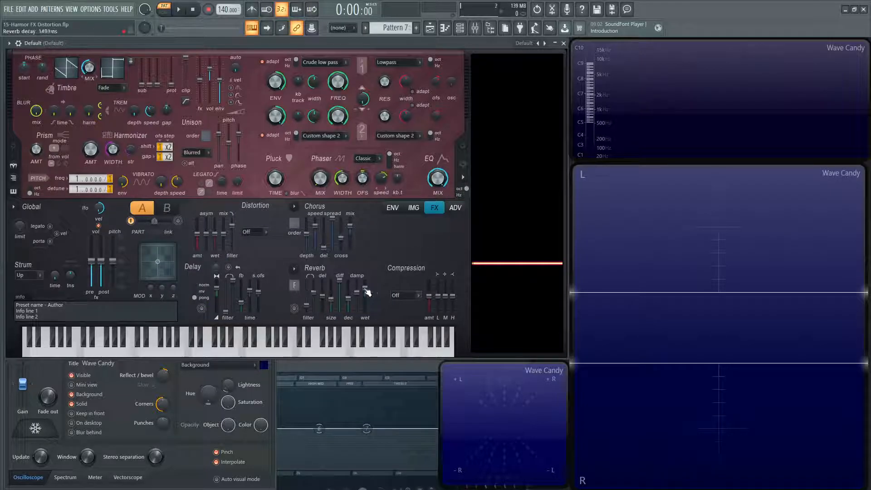
click(455, 207)
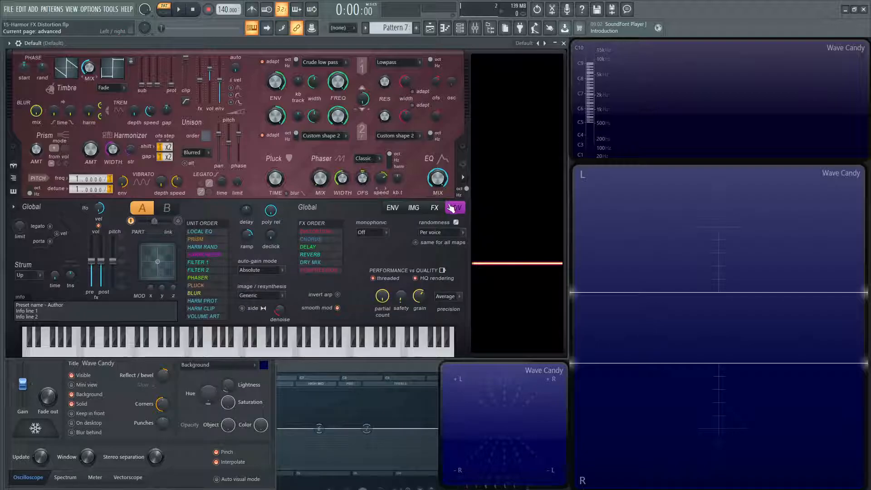
click(434, 207)
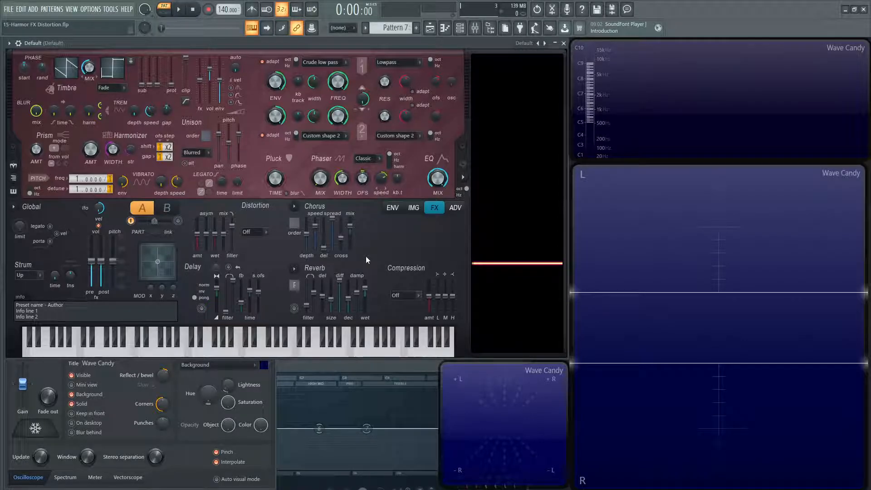
click(455, 207)
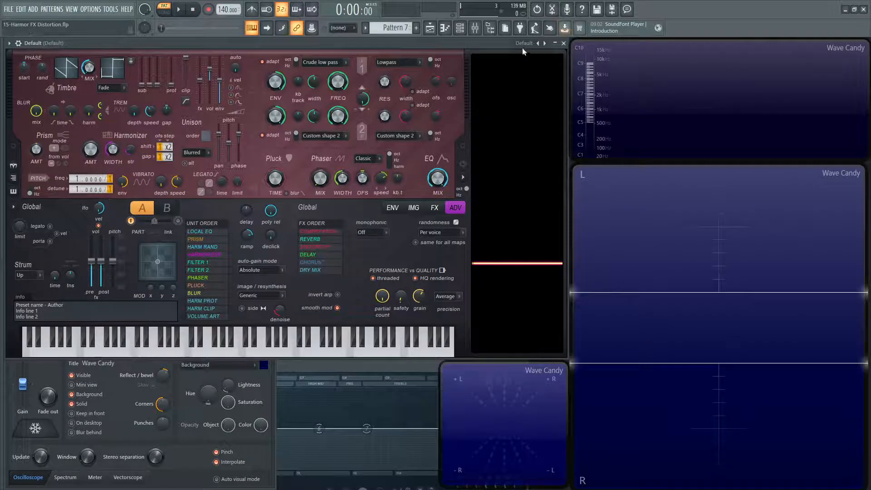
- Edit the Timbre 1 harmonic level envelope so higher harmonics drop to zero, leaving a sine
click(392, 207)
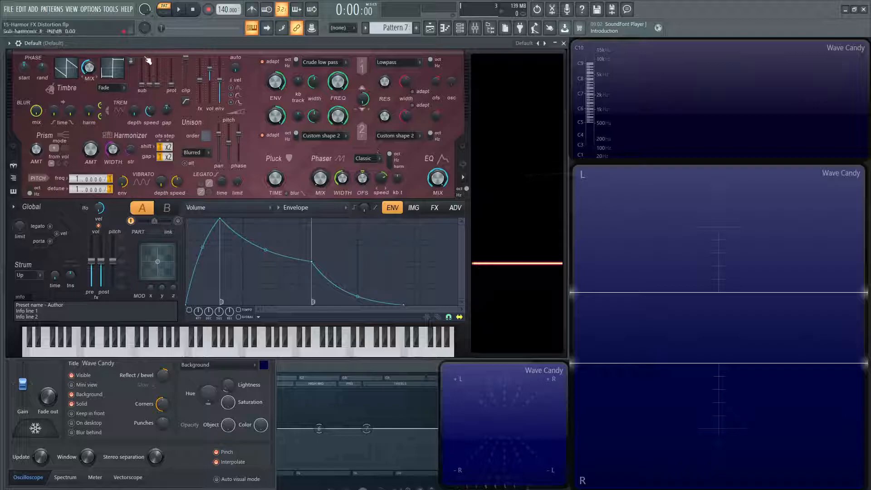
right_click(111, 63)
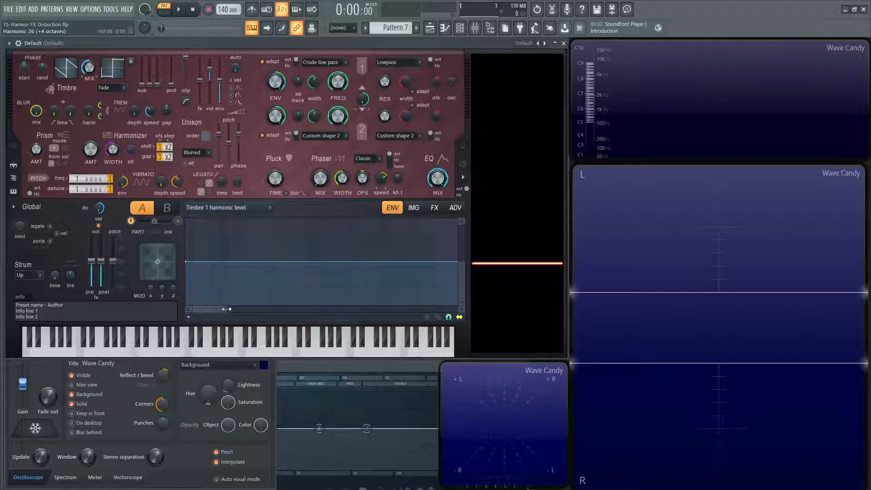
drag(225, 309, 194, 310)
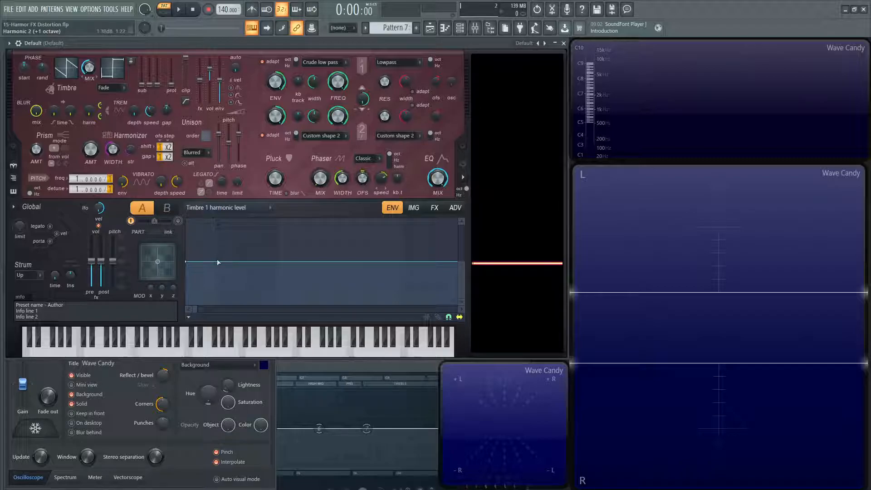
click(216, 261)
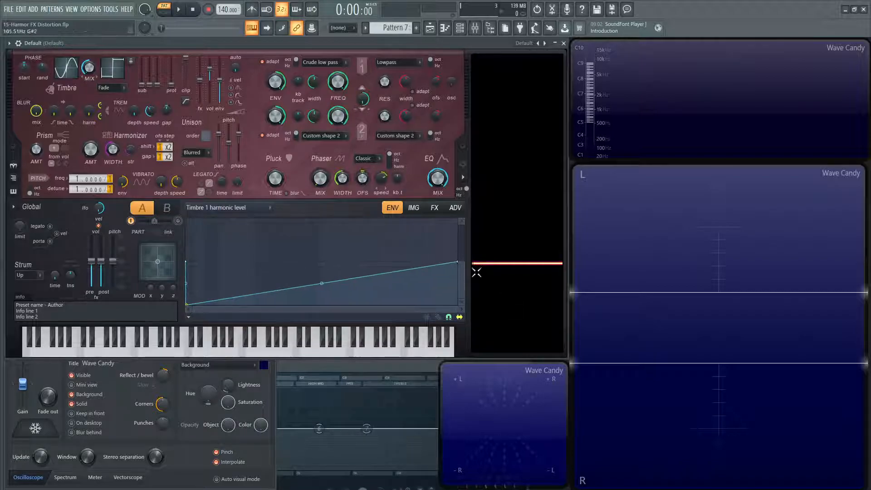
drag(321, 284, 321, 304)
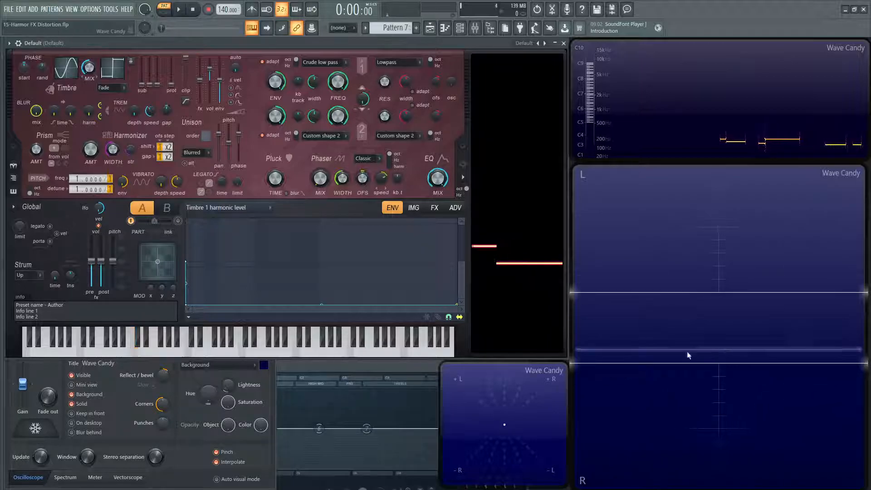
- Play the sine into the oscilloscope and browse Harmor's distortion type list
click(133, 342)
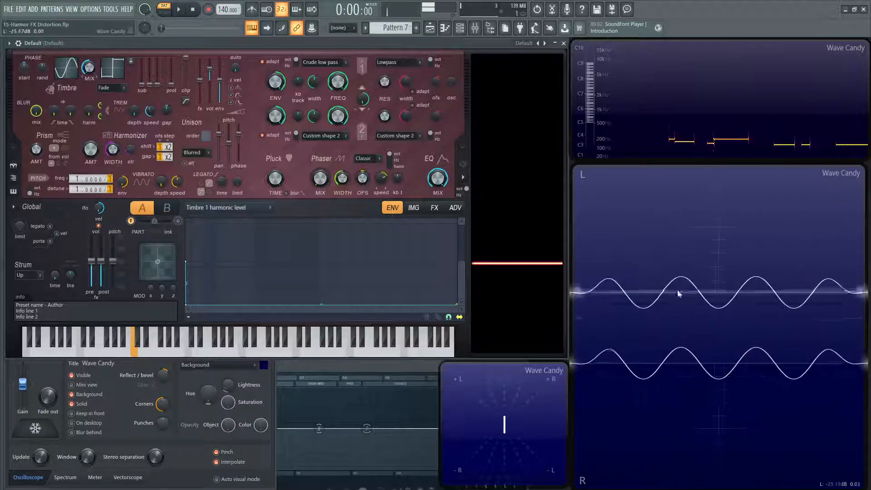
click(434, 207)
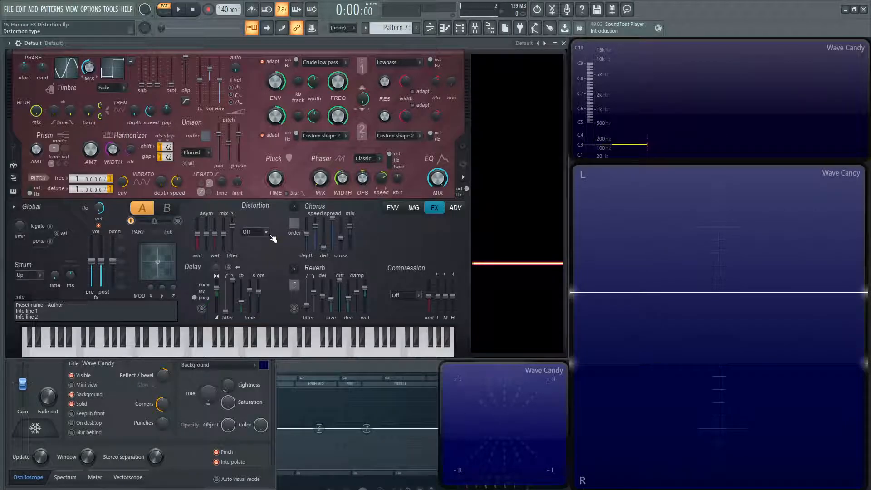
click(265, 231)
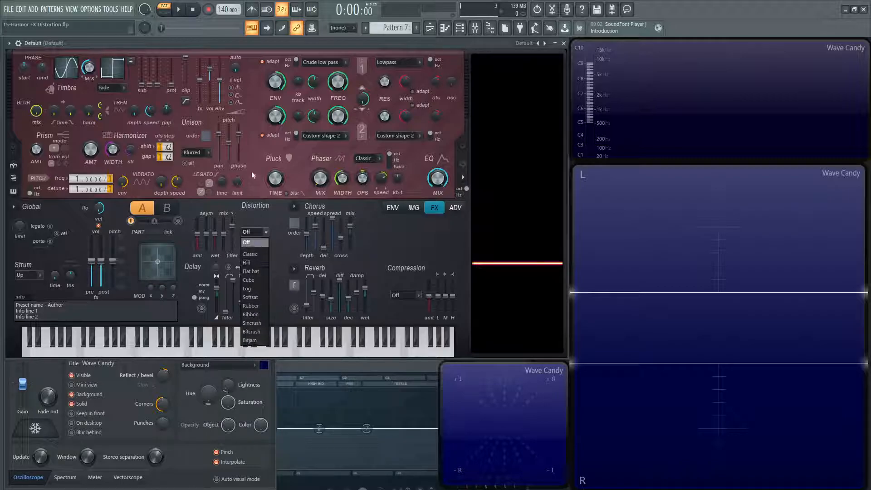
mouse_move(251, 254)
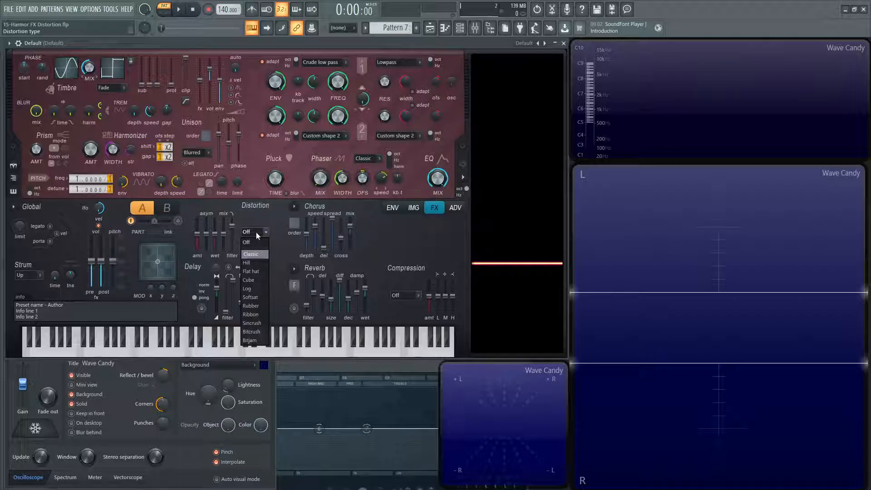
click(246, 243)
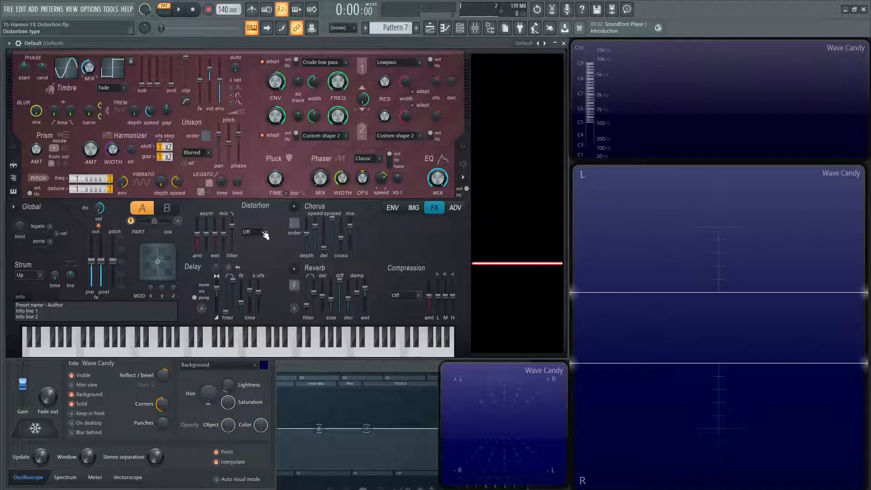
- Set the distortion type to Classic, toggling it off and on to compare the clipped wave
click(253, 231)
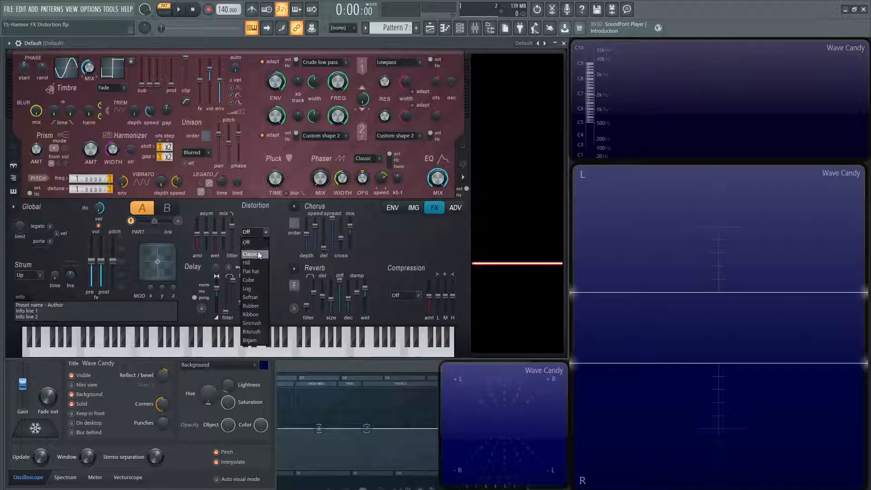
click(253, 254)
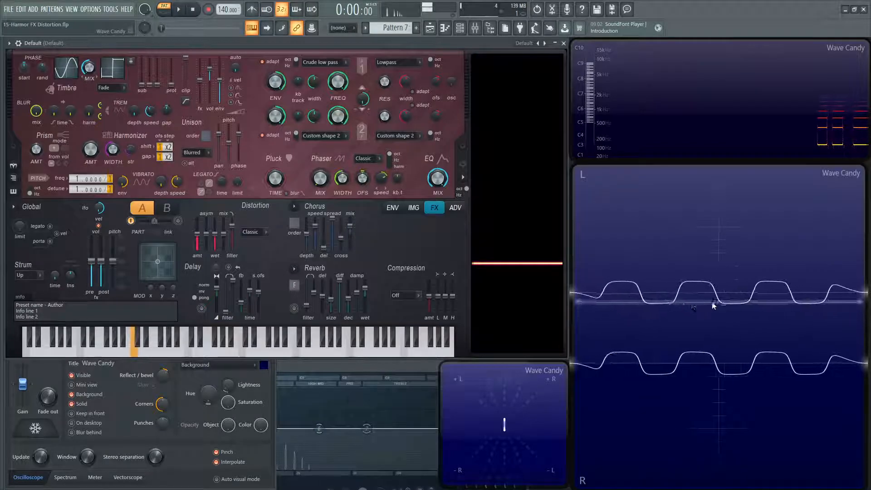
click(253, 232)
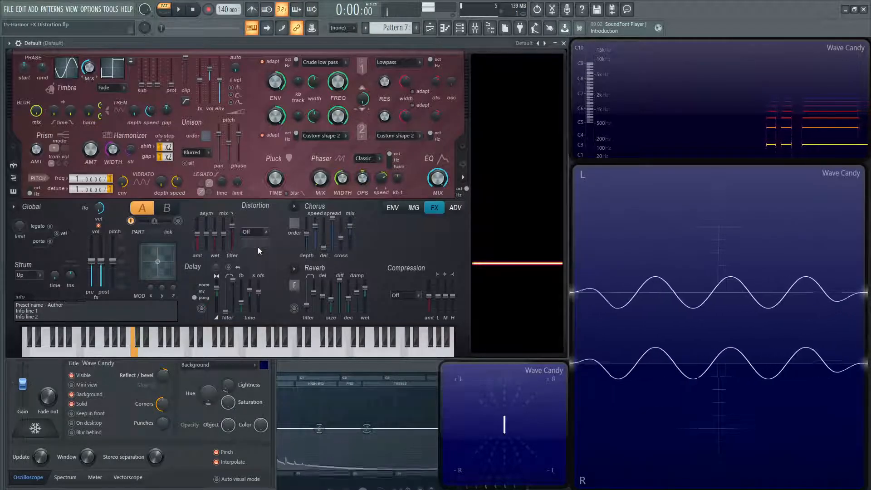
click(254, 232)
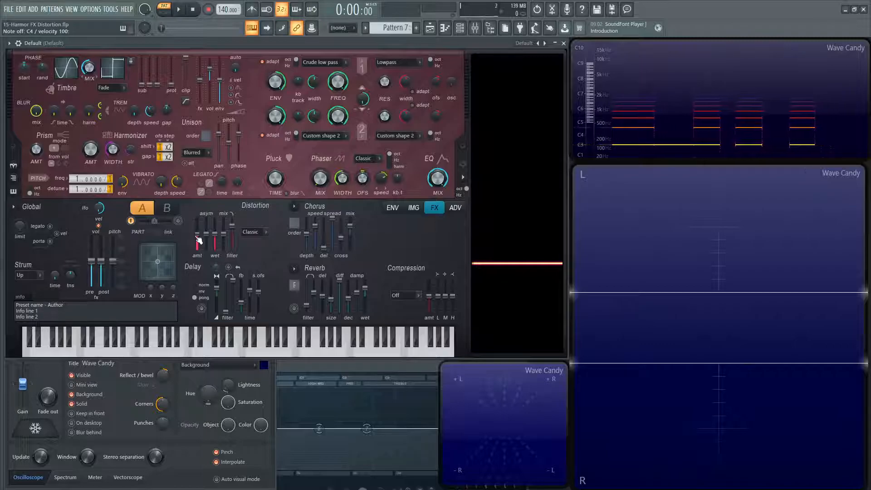
- Raise the Classic distortion amount and set the distortion wet level to 50% while playing a note
click(133, 342)
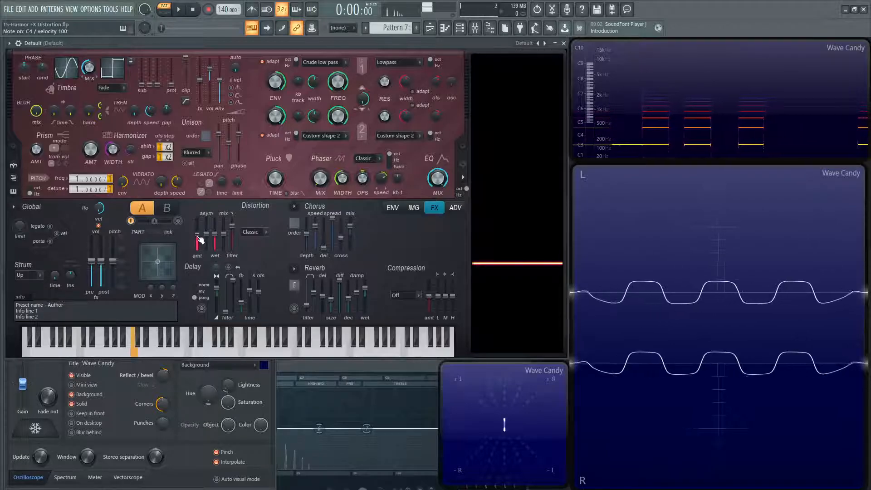
drag(197, 247, 197, 222)
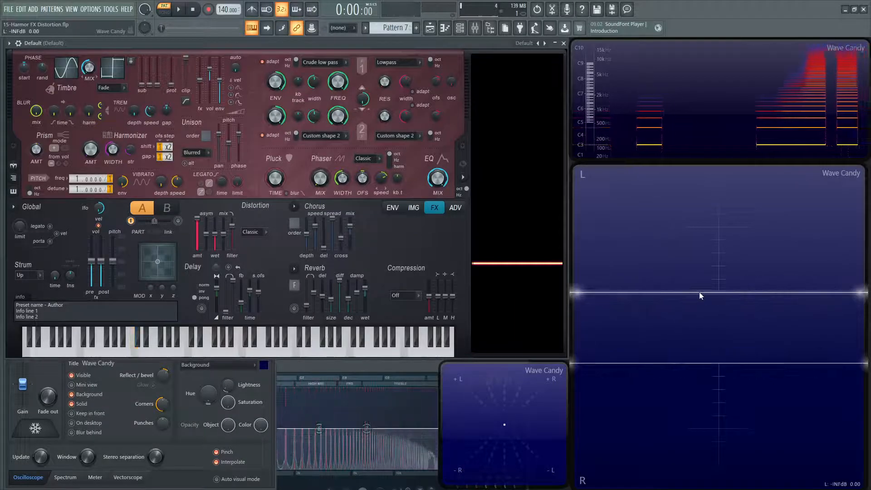
click(130, 338)
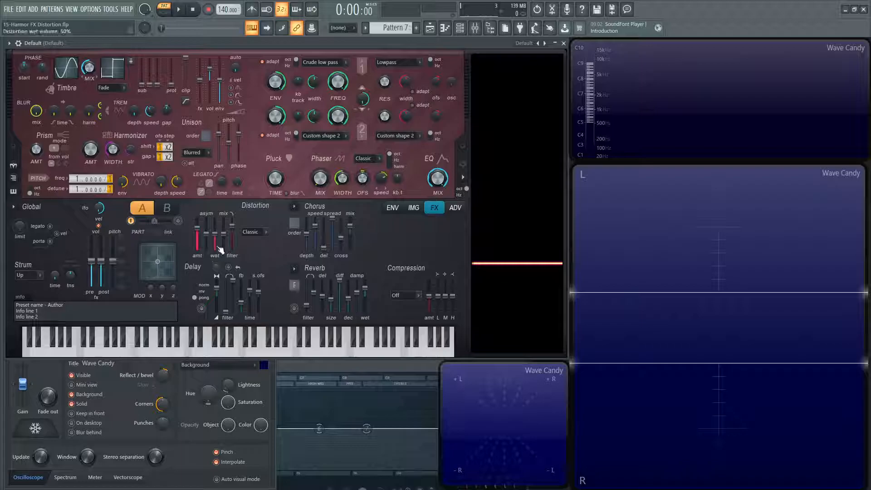
- Raise the distortion asymmetry so the clipped sine becomes uneven in the oscilloscope
click(133, 345)
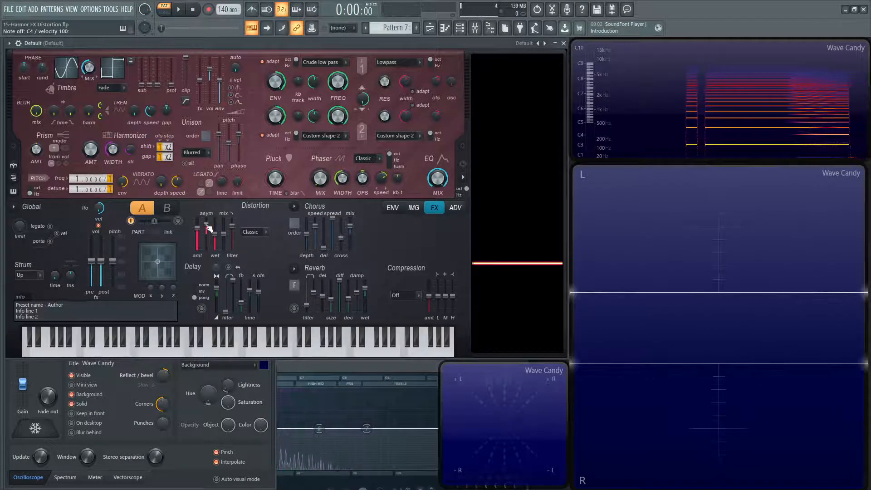
click(134, 336)
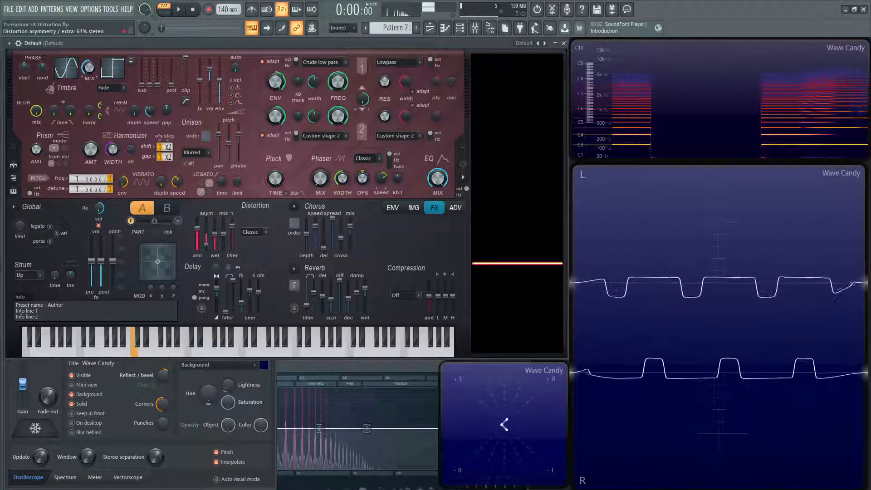
drag(155, 457, 156, 450)
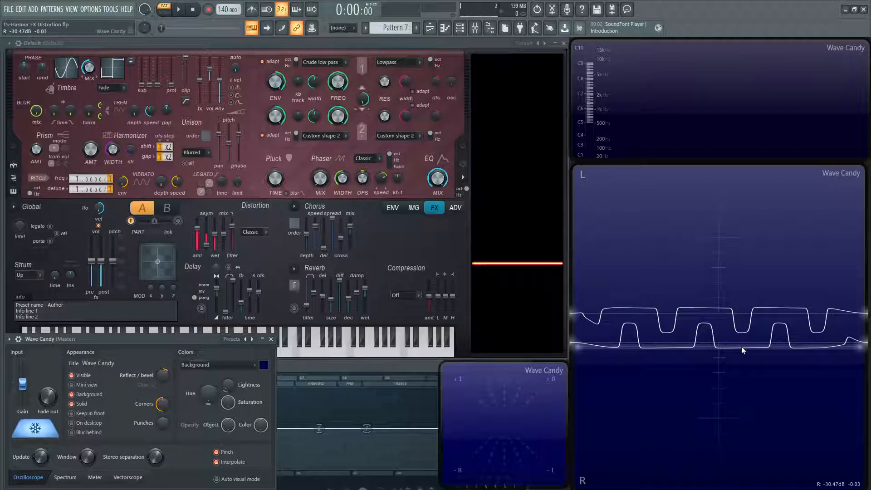
drag(204, 233, 204, 227)
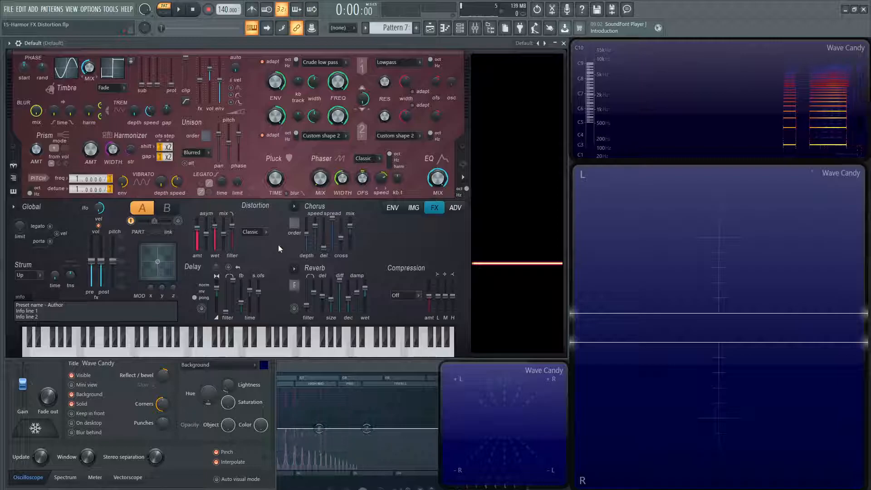
- Lower the distortion mix to around -21% so the played sine comes through nearly clean
drag(215, 228, 215, 233)
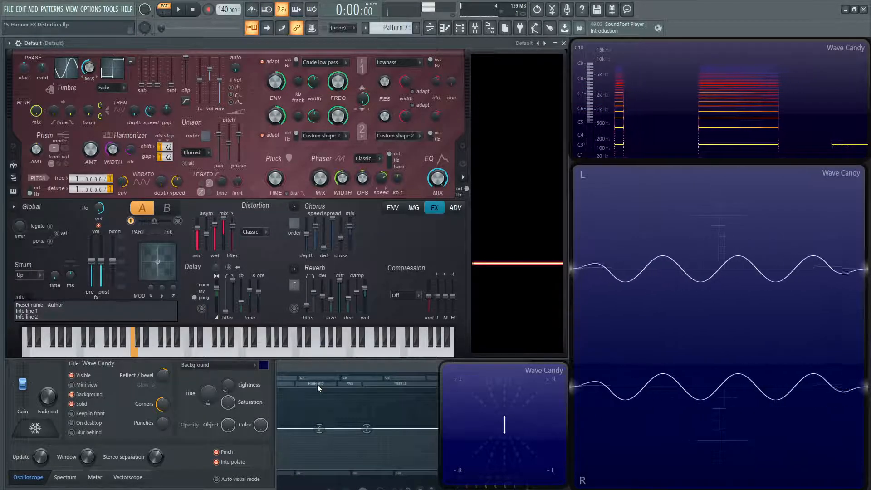
drag(216, 222, 217, 238)
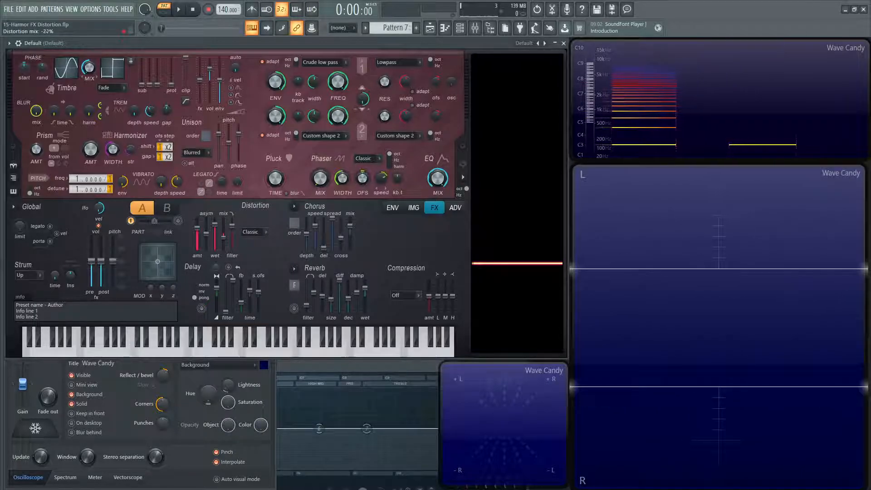
click(134, 345)
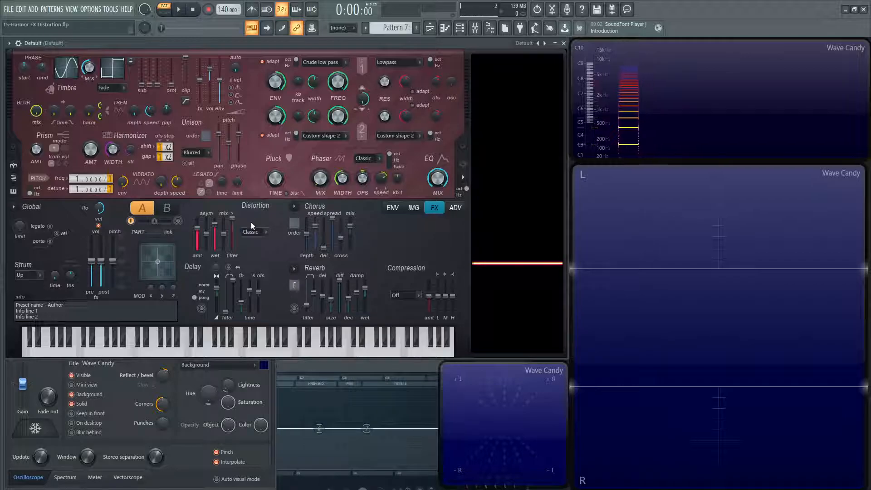
- Switch the distortion type to Off and play notes to confirm a pure sine trace
click(252, 231)
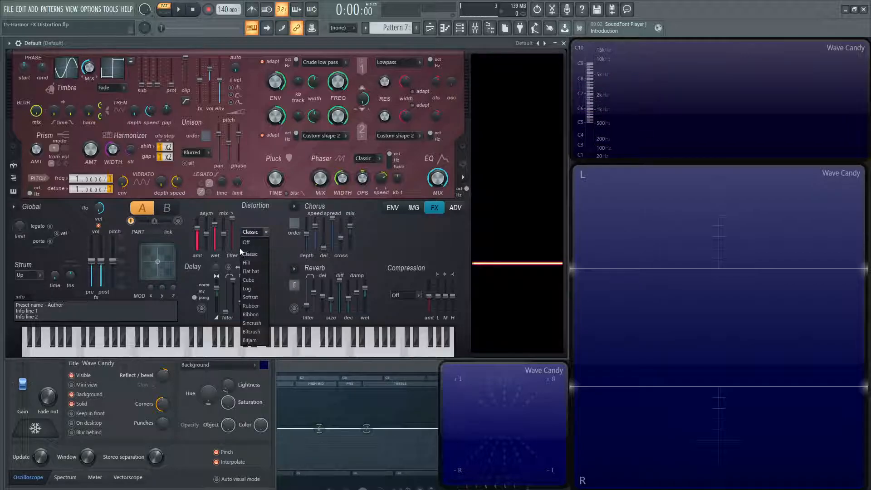
mouse_move(246, 242)
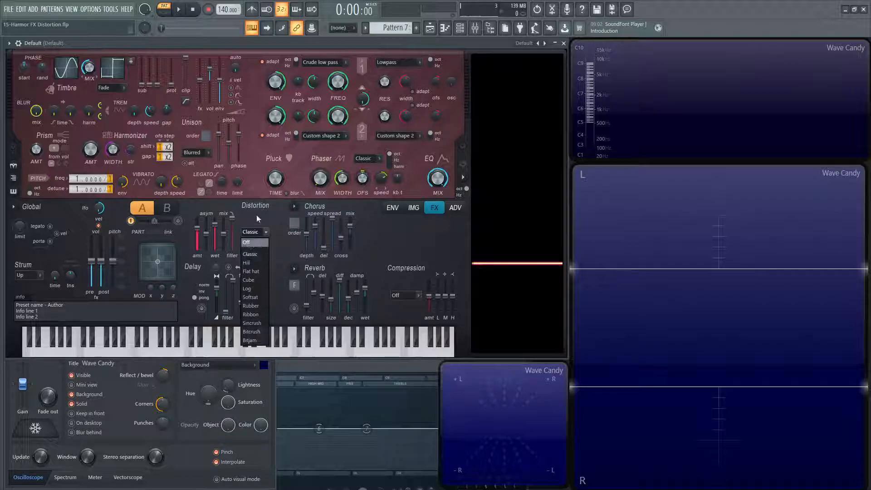
click(250, 254)
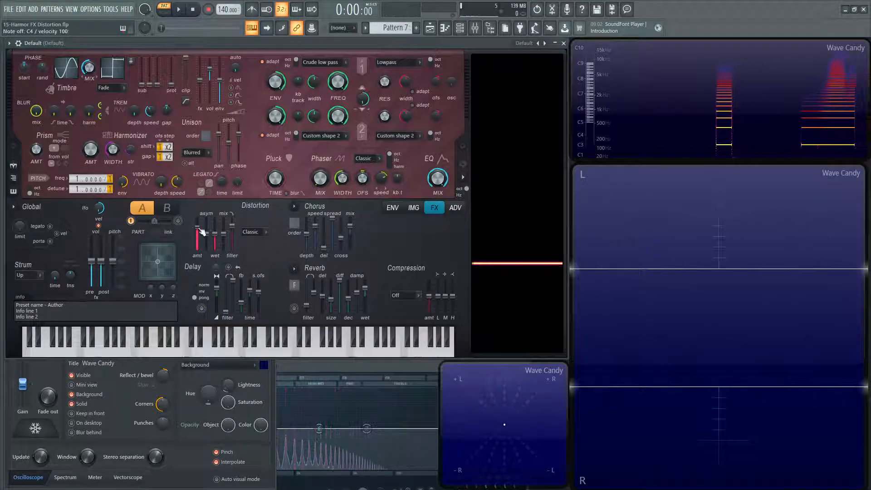
click(130, 342)
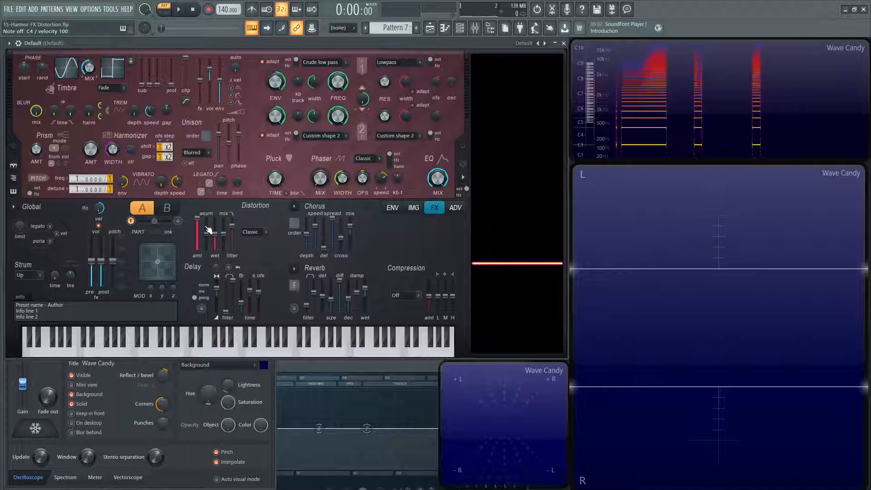
click(132, 345)
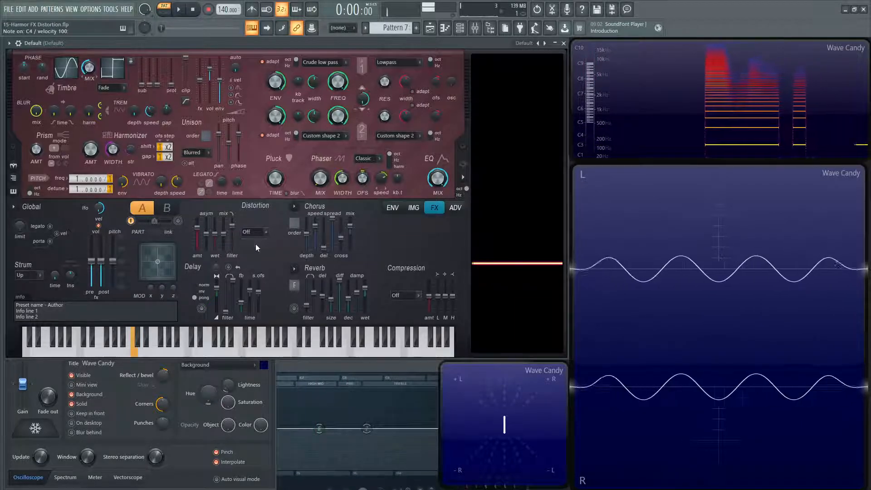
- Try the Hill distortion on the sine, then change the type to Flat hat
click(250, 231)
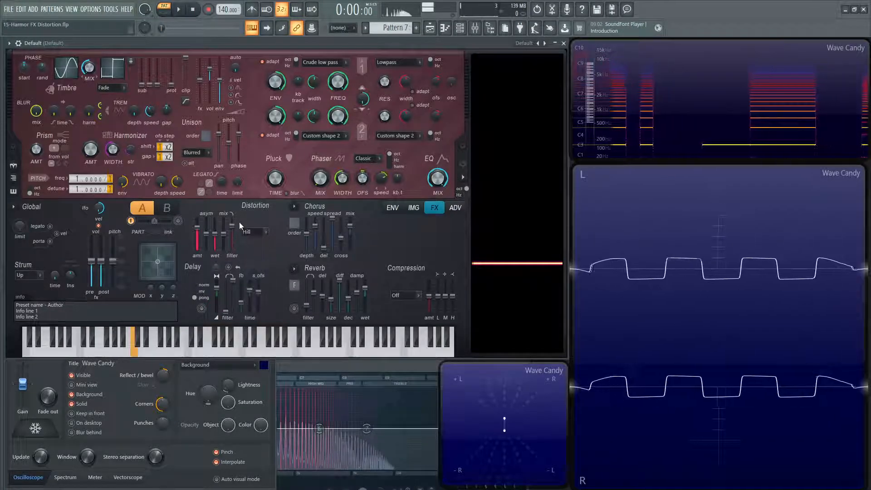
click(253, 232)
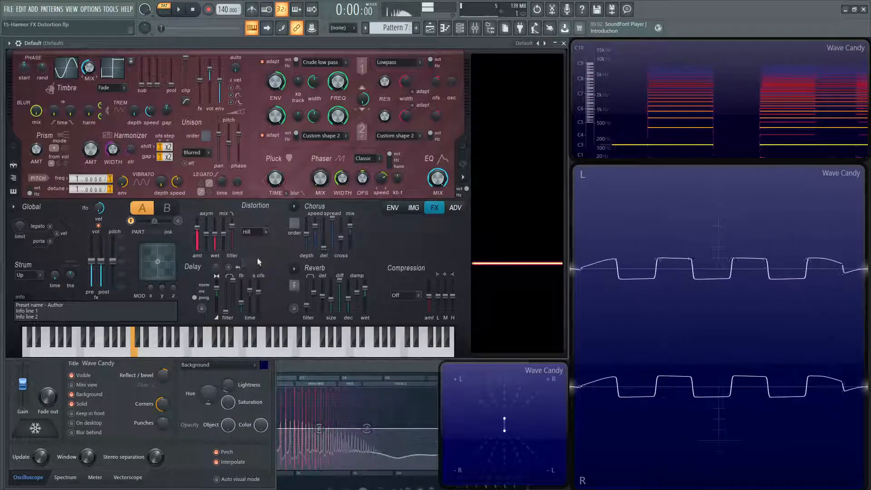
click(254, 231)
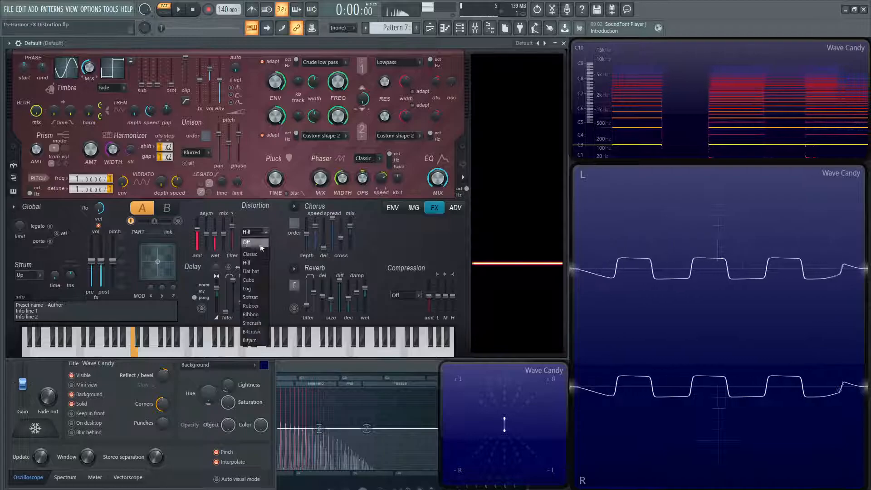
click(249, 254)
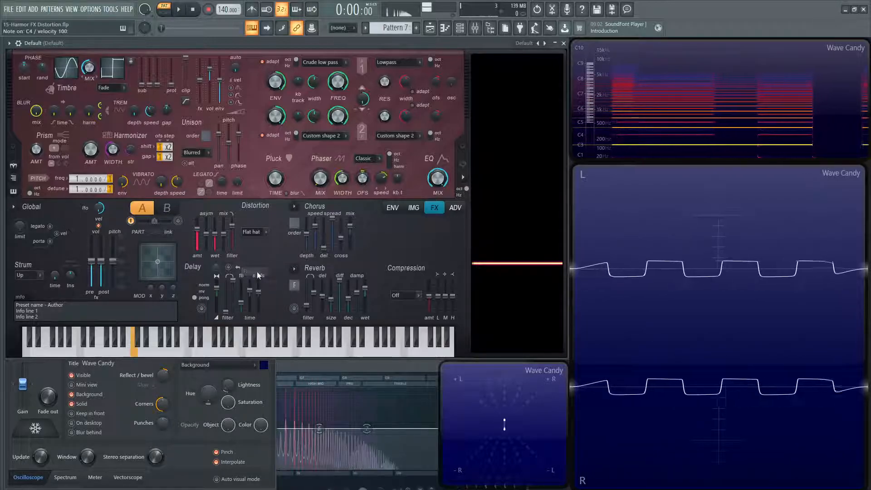
- Reopen the distortion type list several times, keeping Flat hat selected
click(252, 231)
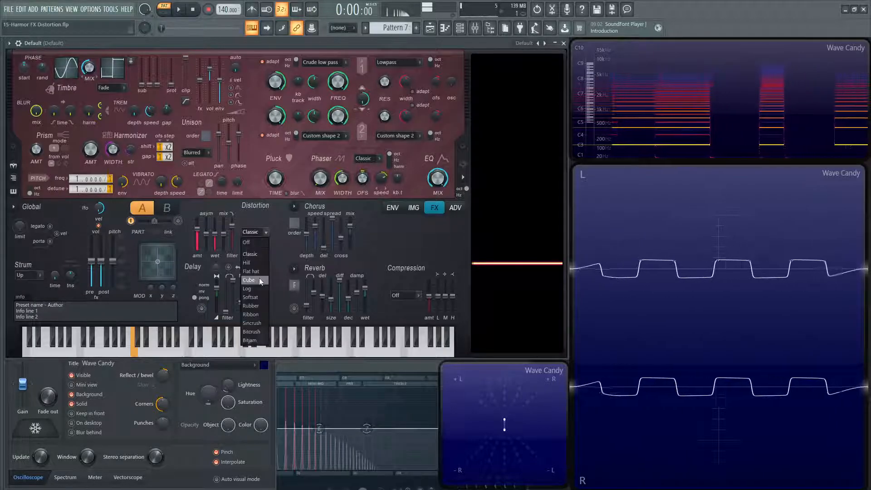
click(252, 271)
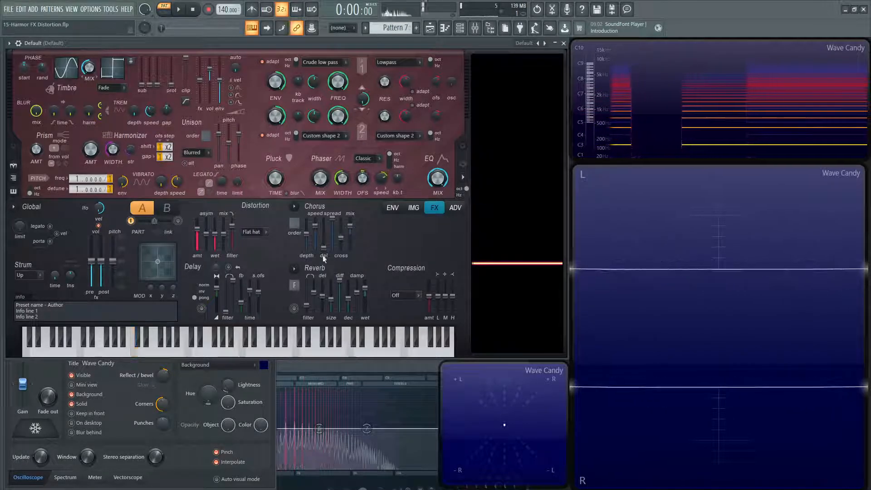
click(254, 231)
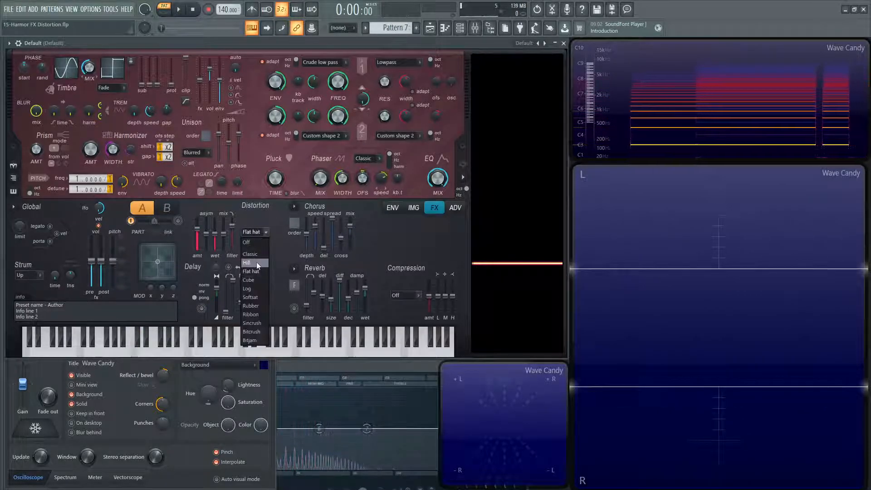
click(251, 262)
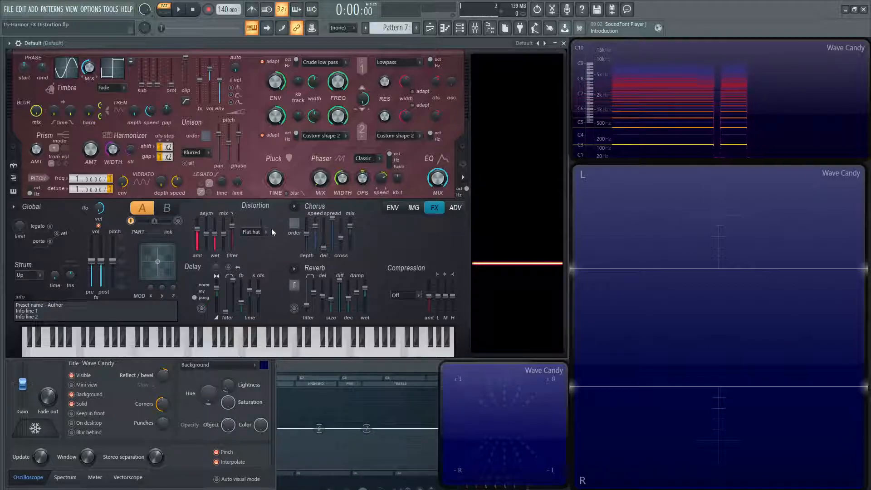
click(251, 231)
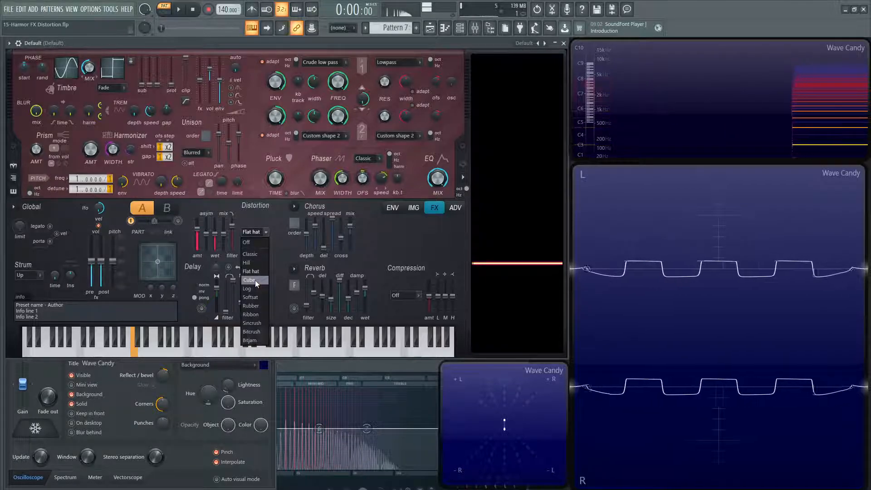
- Set the distortion to Cube and adjust its asymmetry while watching the squared waveform
click(249, 279)
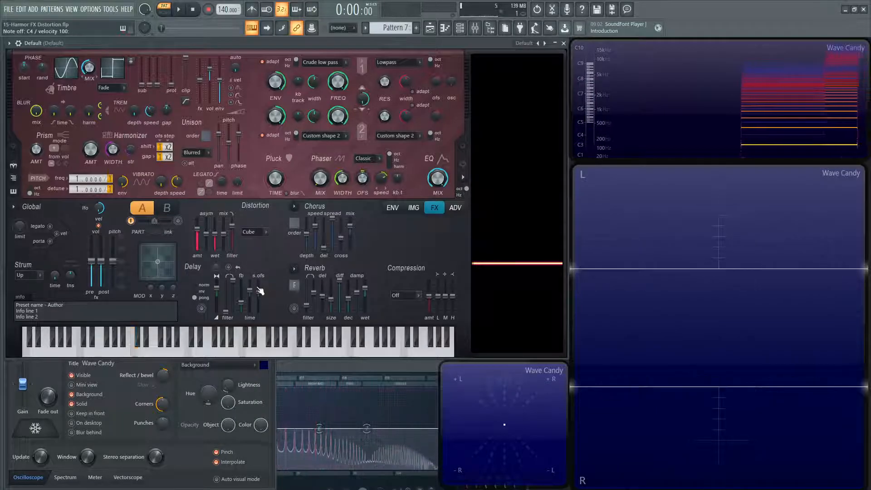
click(133, 348)
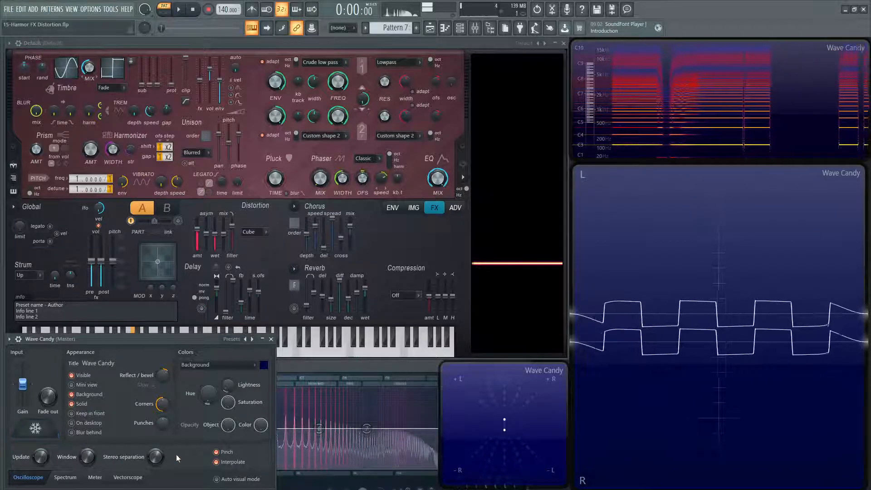
drag(206, 233, 209, 228)
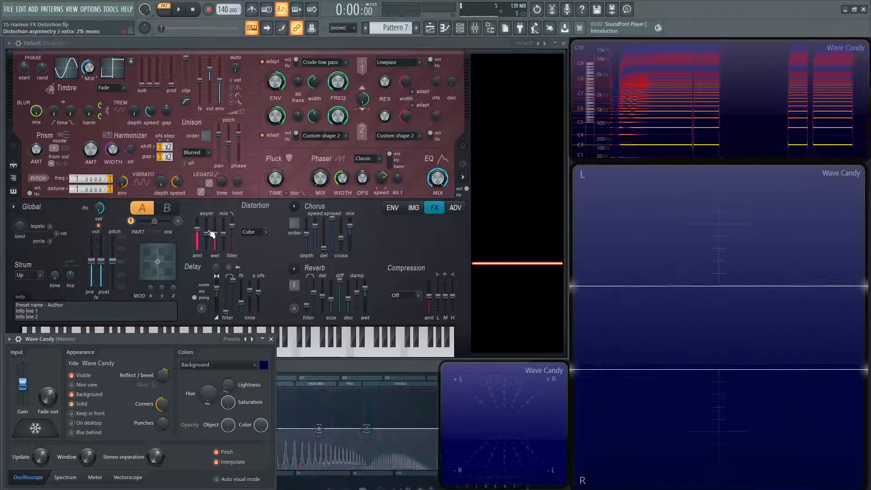
- Switch Harmor's distortion to Log and sweep the distortion amount while a note plays
click(249, 231)
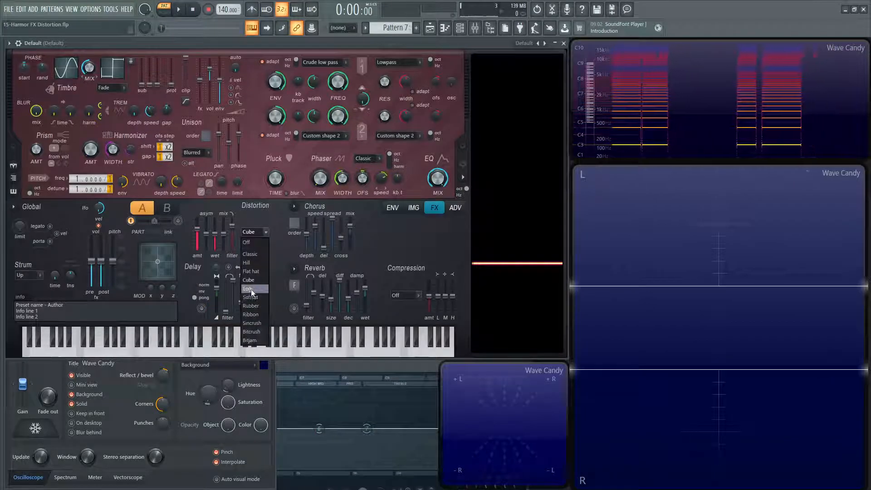
click(248, 289)
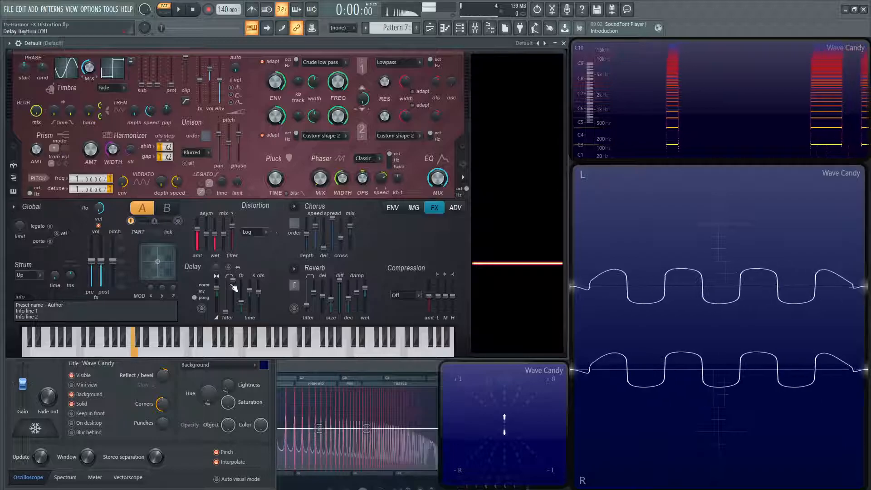
drag(194, 223, 194, 251)
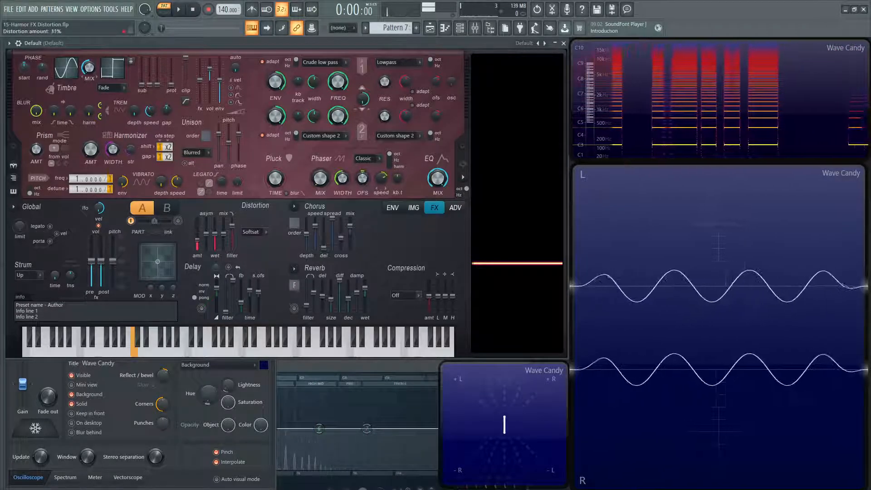
drag(196, 239, 196, 220)
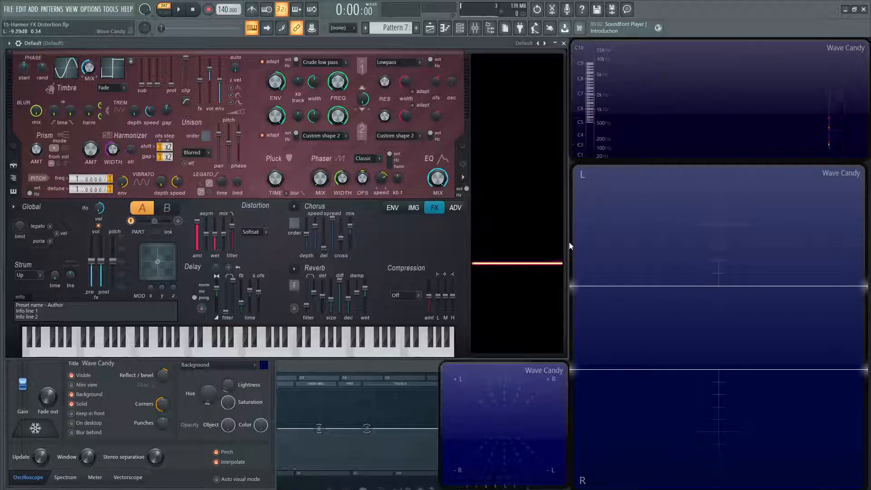
- Try the Rubber distortion, then choose Ribbon and nudge the distortion mix for a clipped square-like wave
click(253, 231)
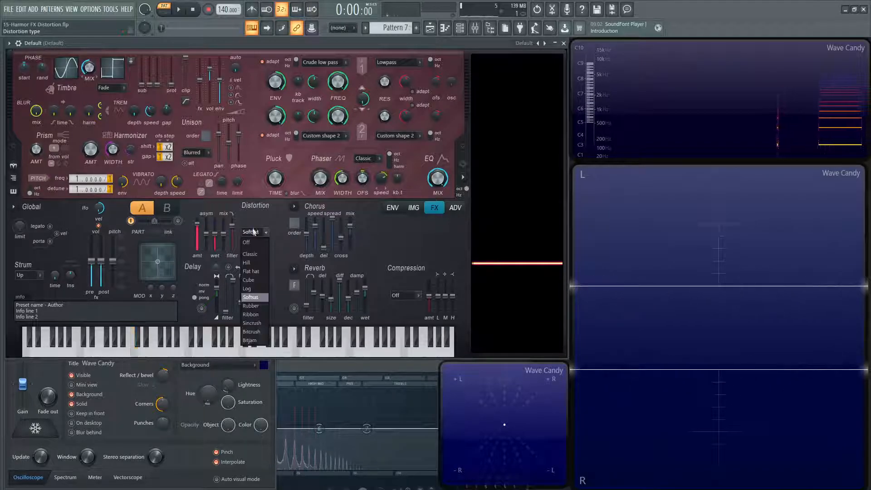
click(250, 306)
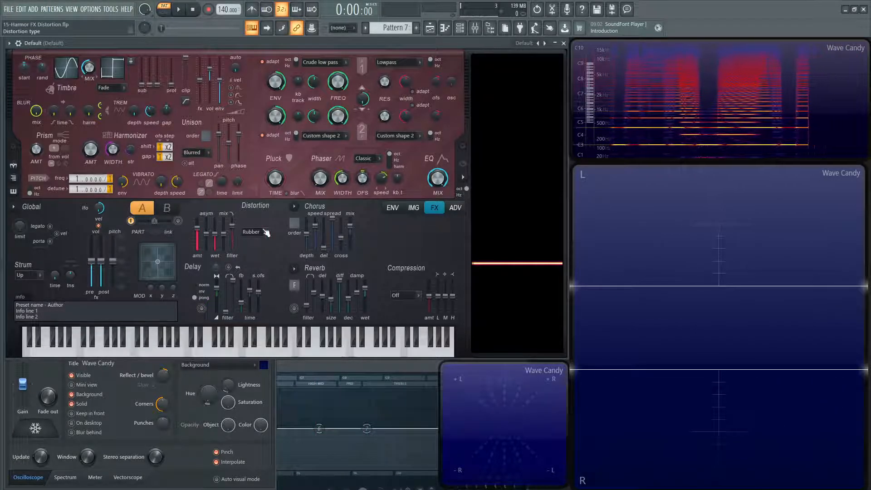
click(251, 231)
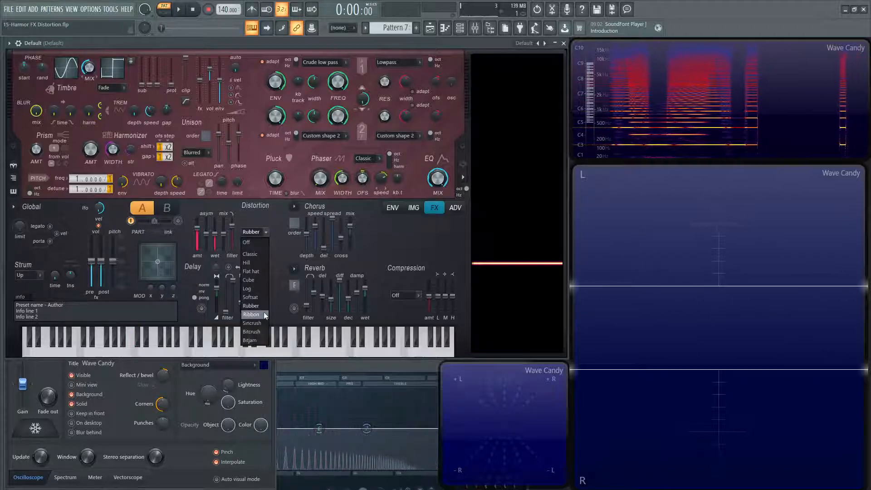
click(252, 314)
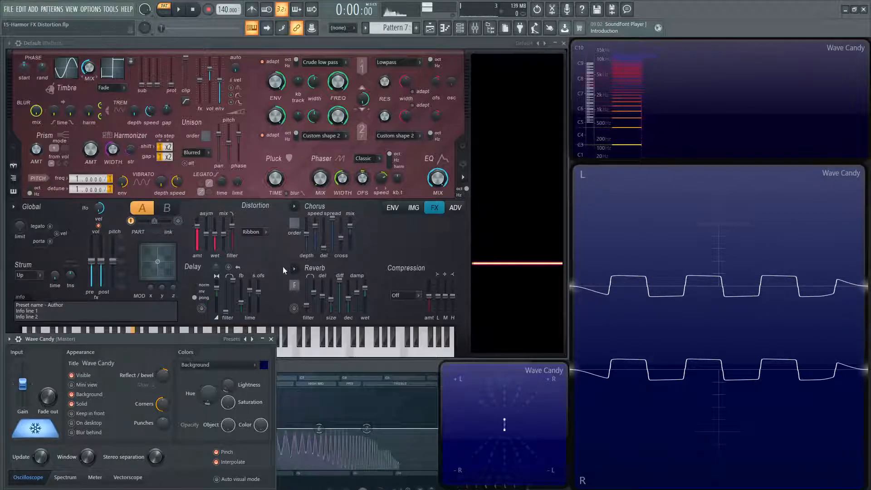
drag(215, 247, 214, 241)
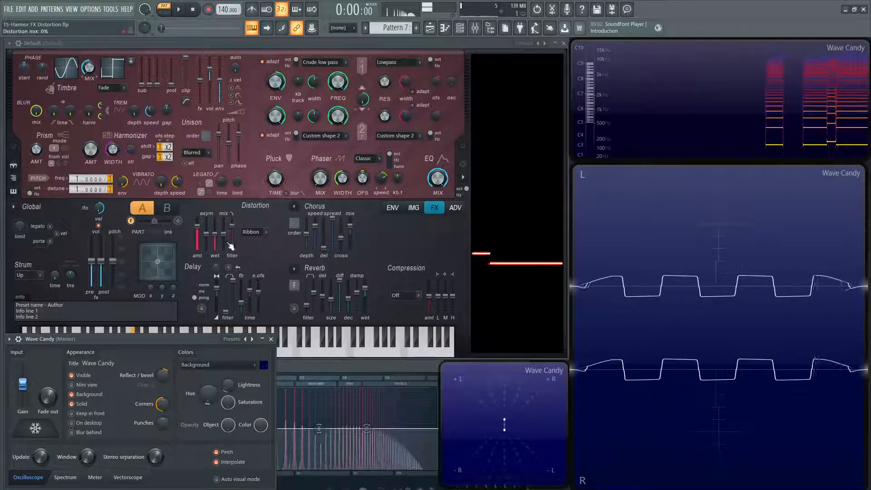
- Choose Sincrush distortion and vary its asymmetry, watching small ripples form on the wave
click(250, 231)
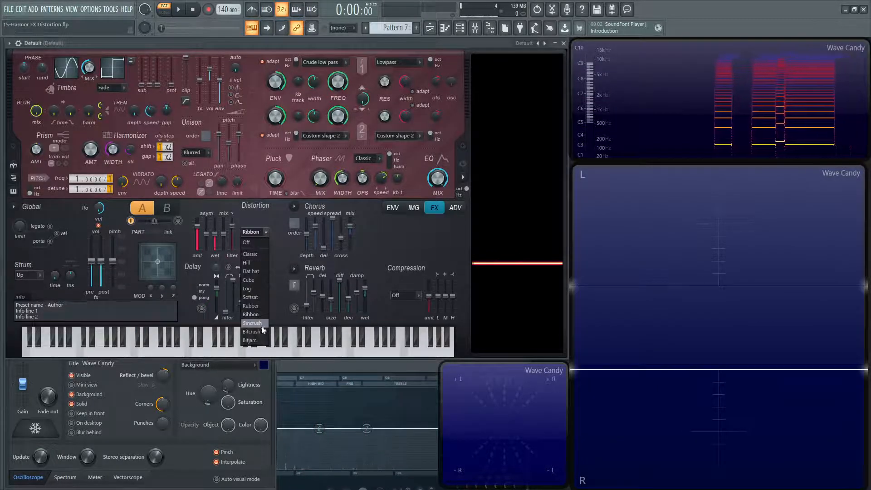
click(252, 323)
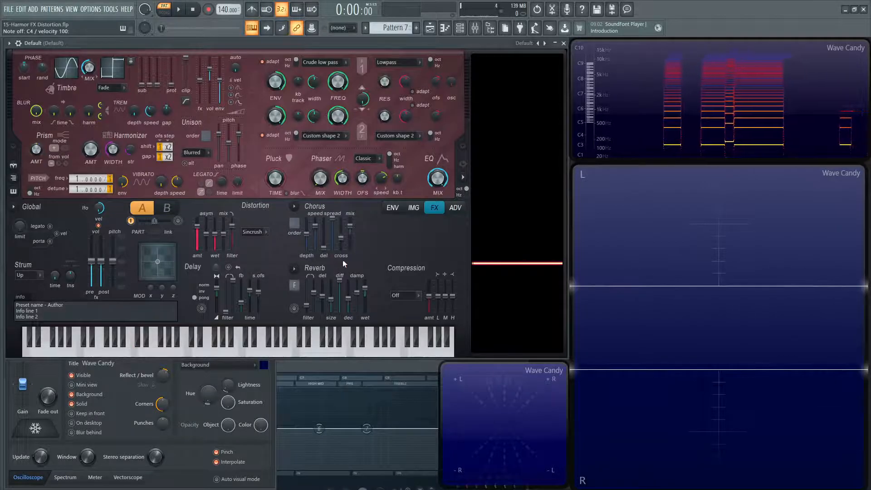
click(133, 333)
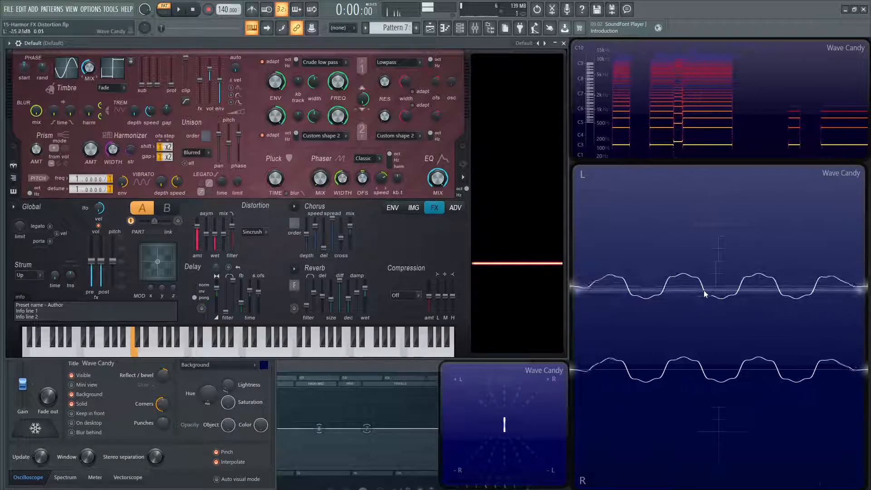
drag(209, 233, 209, 239)
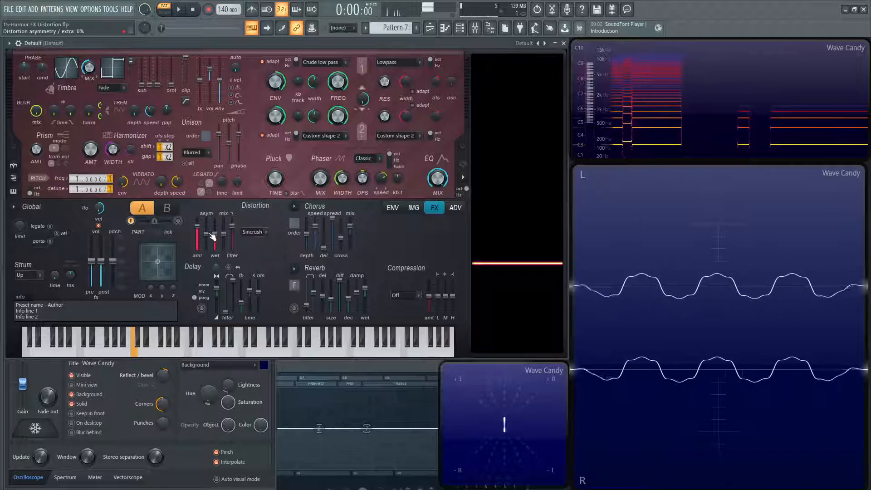
drag(206, 233, 206, 244)
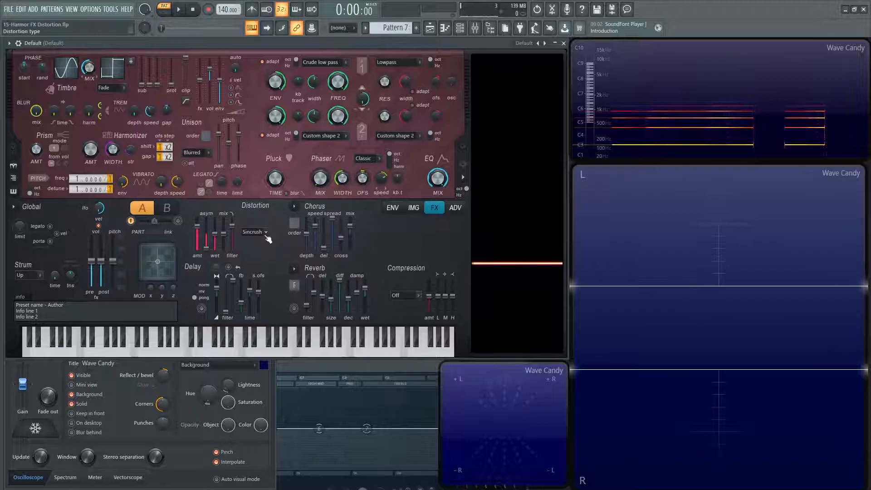
click(253, 231)
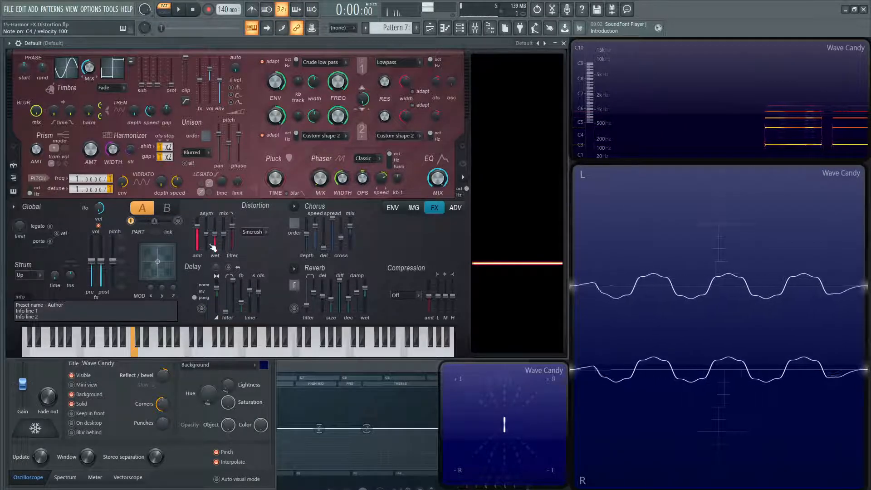
- Choose Bitcrush distortion and raise its asymmetry/extra amount for a staircase-like sine
click(252, 231)
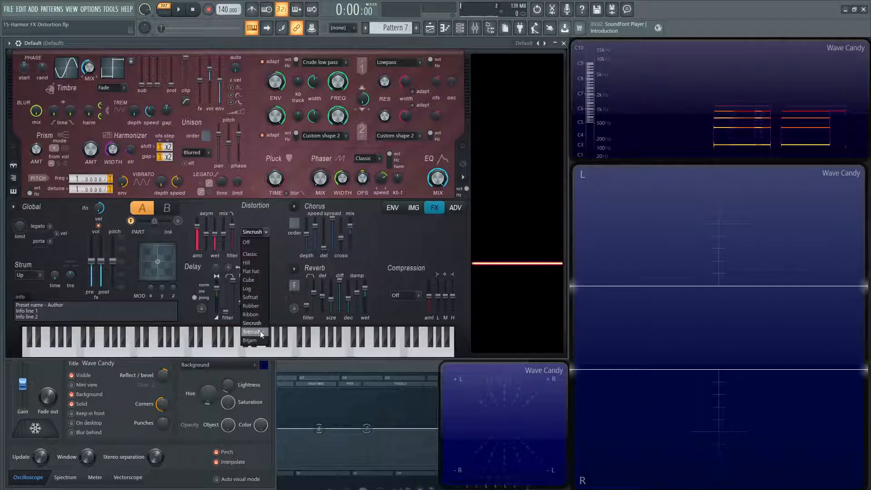
click(253, 333)
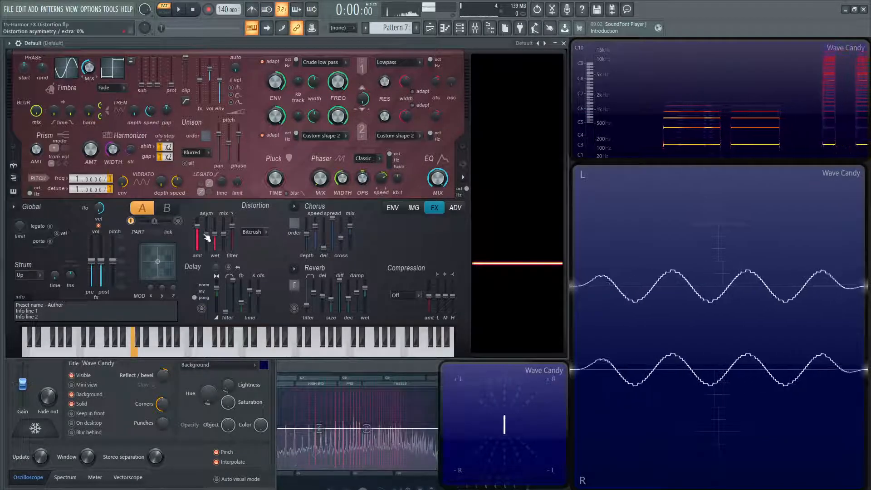
drag(197, 233, 197, 223)
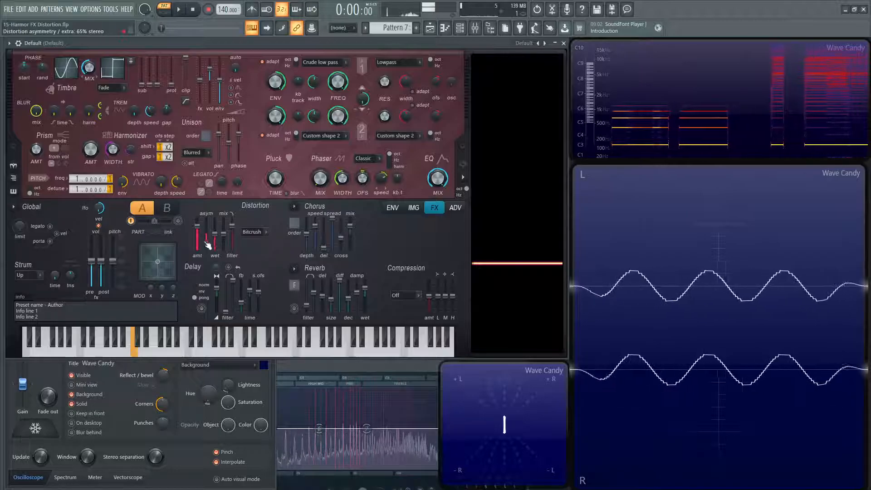
drag(197, 239, 197, 222)
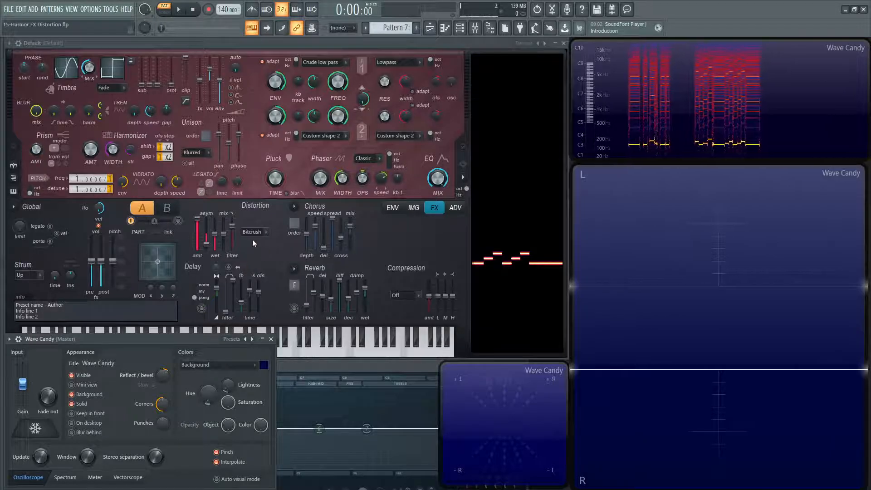
- Select Bitjam distortion, flip to Bitcrush and back to compare the blocky stepped waves
click(252, 232)
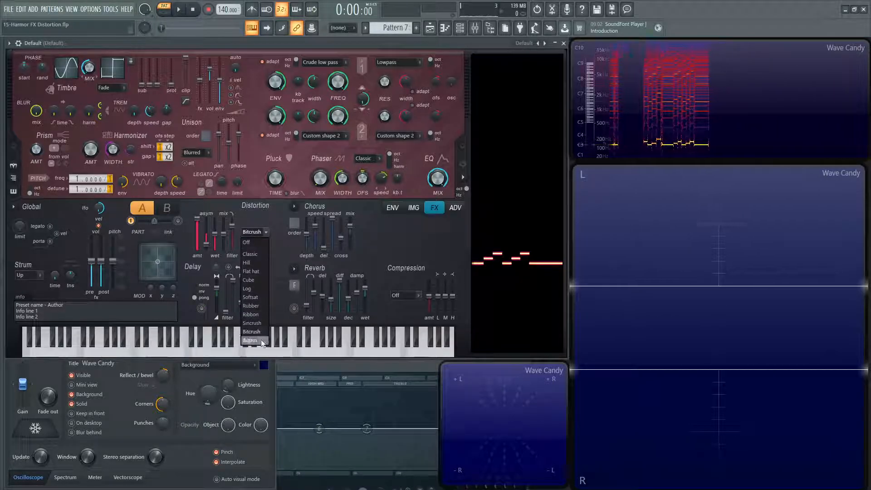
click(251, 340)
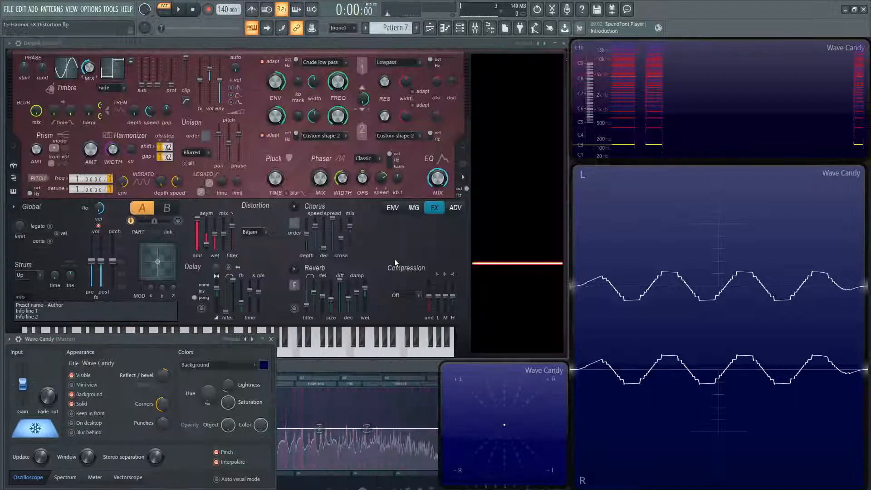
click(251, 231)
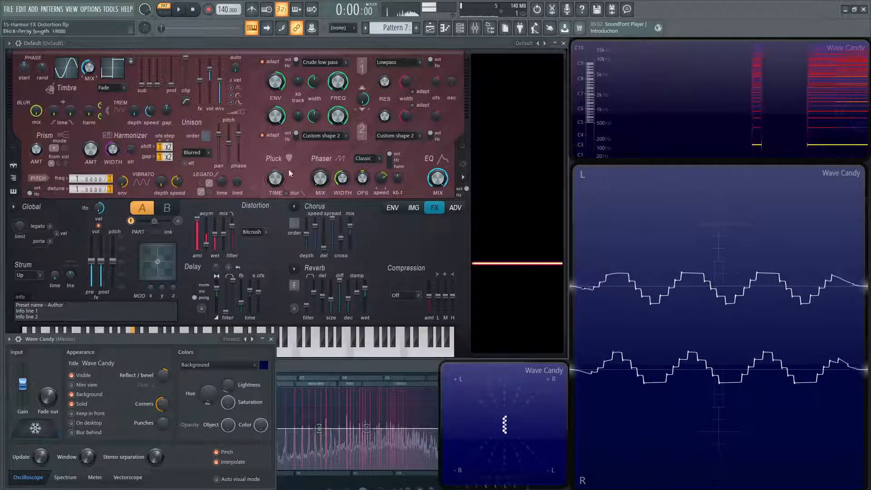
click(155, 333)
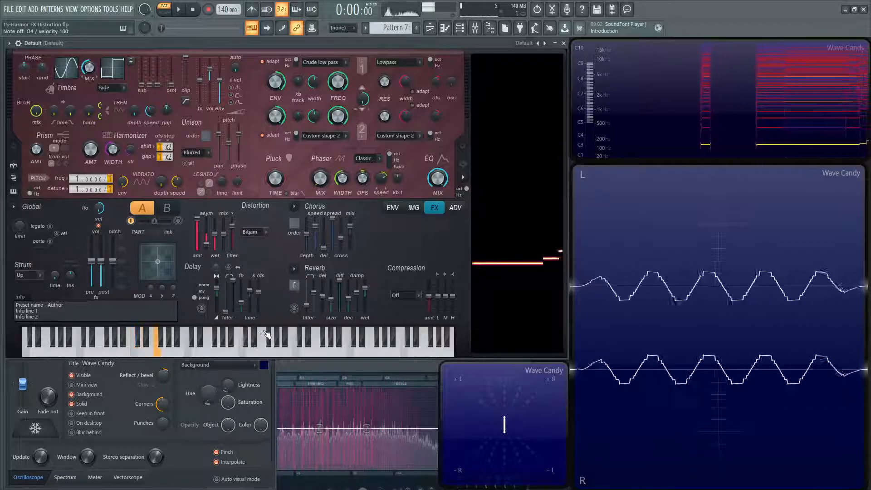
click(250, 231)
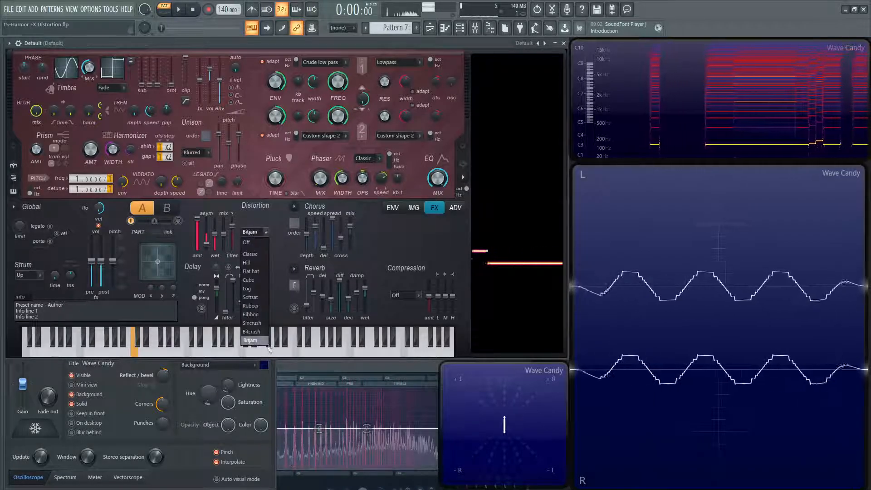
click(252, 339)
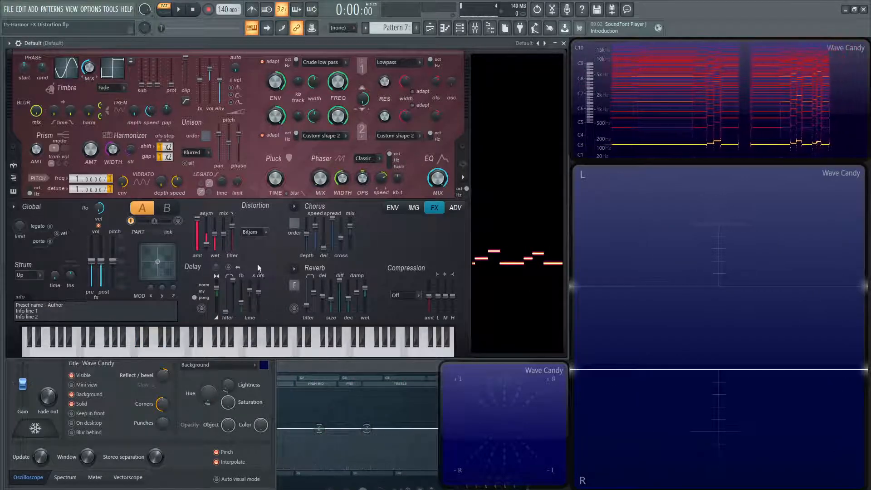
click(253, 231)
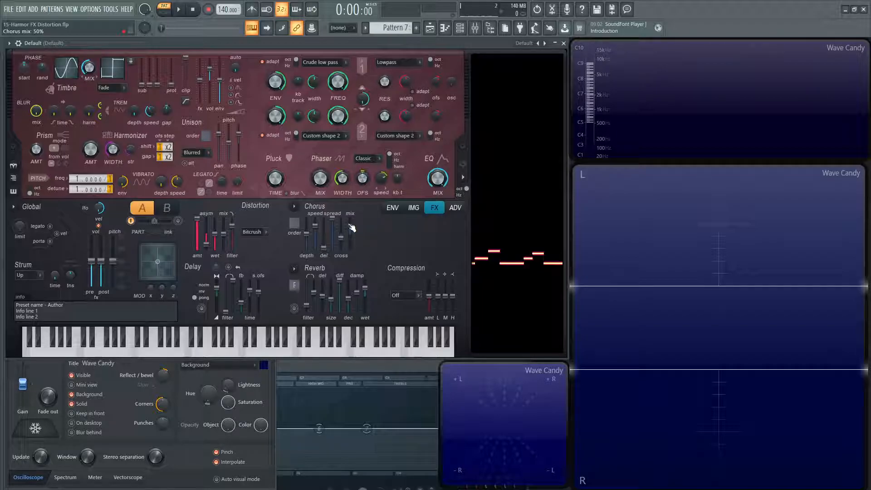
- Nudge Harmor's chorus cross amount toward -25% with distortion left on Bitcrush
drag(349, 222, 348, 228)
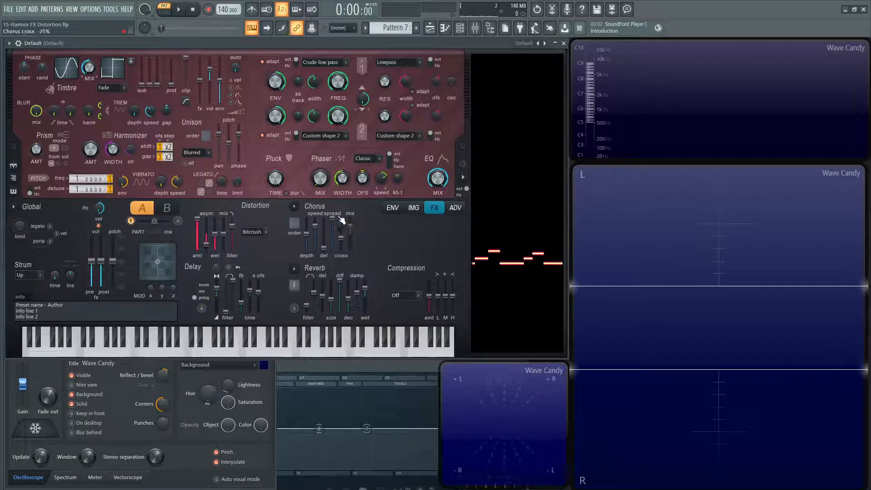